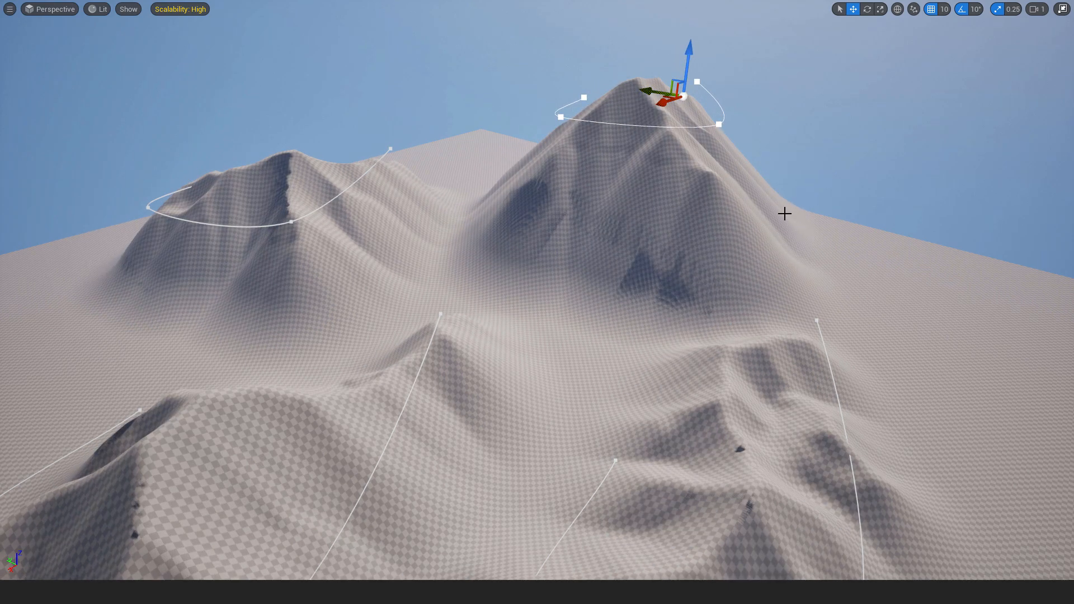
# Dismiss the landscape's context menu and bring up the Unreal Project Browser
pyautogui.rightClick(784, 213)
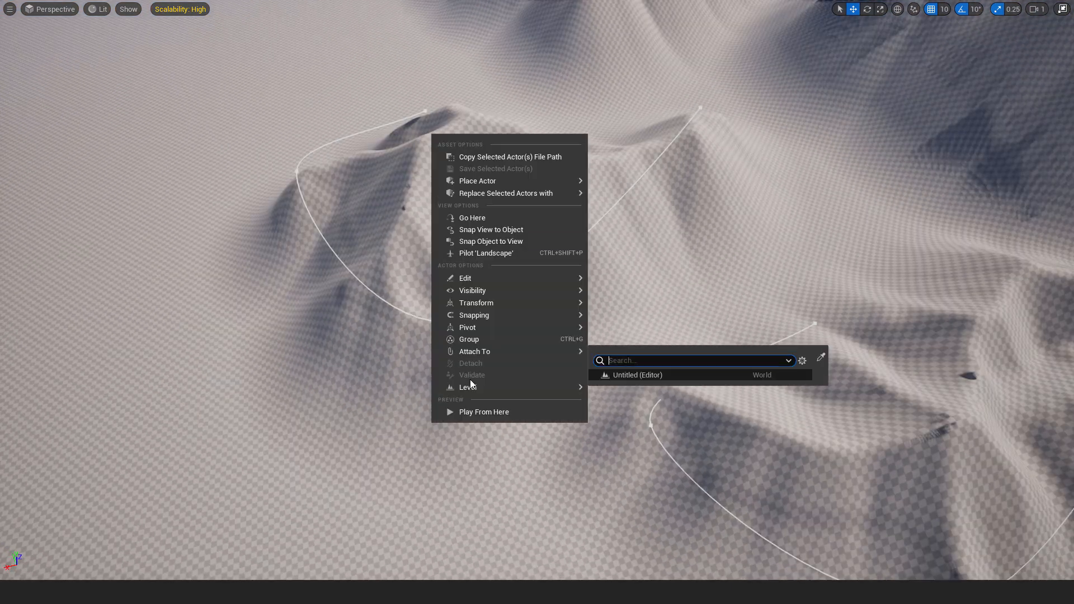
pyautogui.click(483, 411)
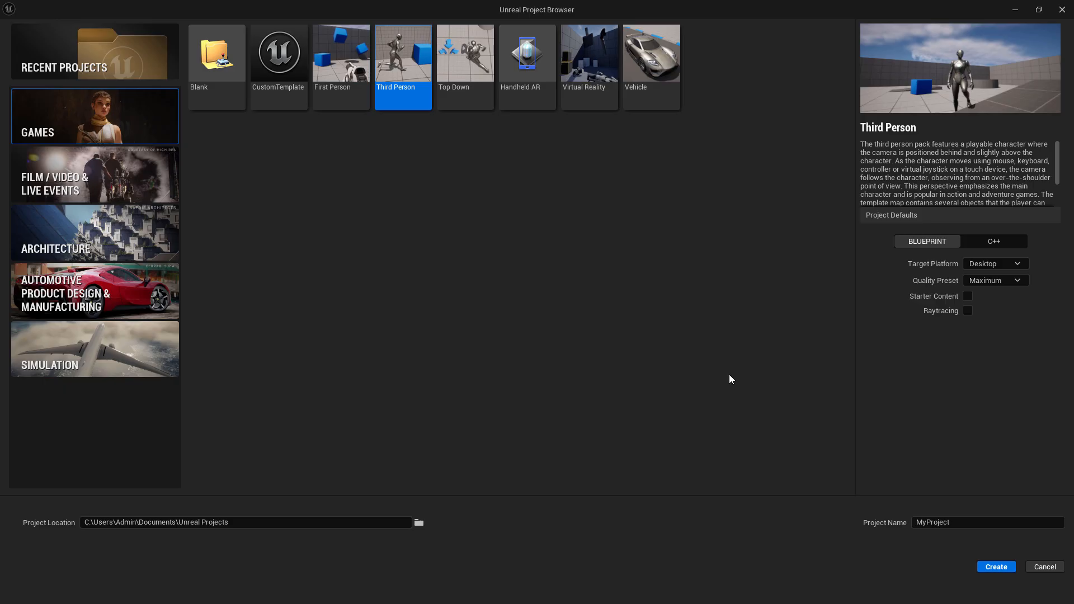
pyautogui.moveTo(464, 52)
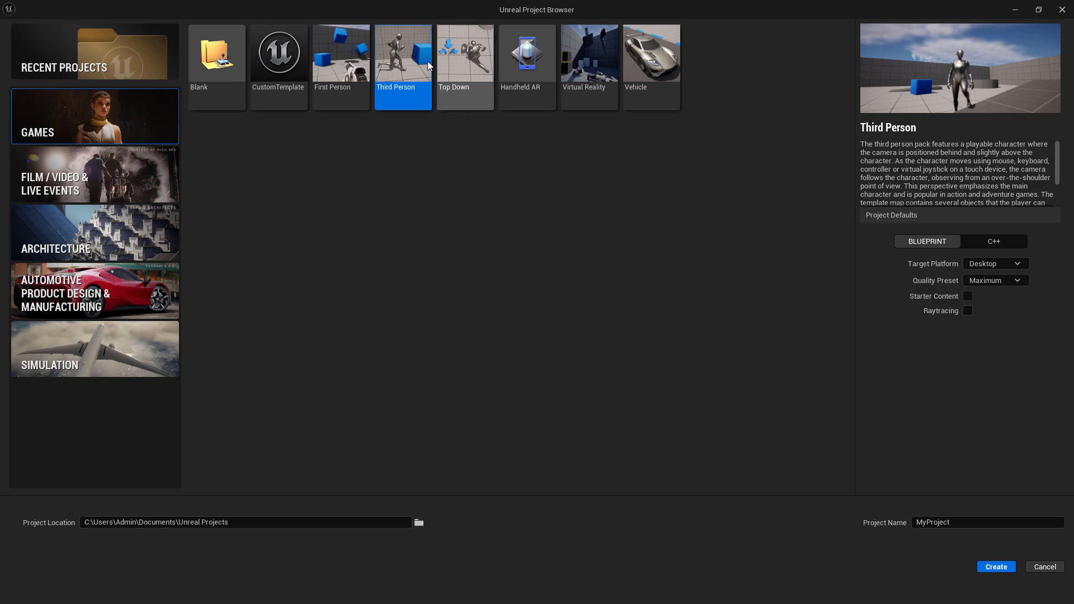
# Create a Third Person template project with default Blueprint and Desktop settings
pyautogui.click(995, 567)
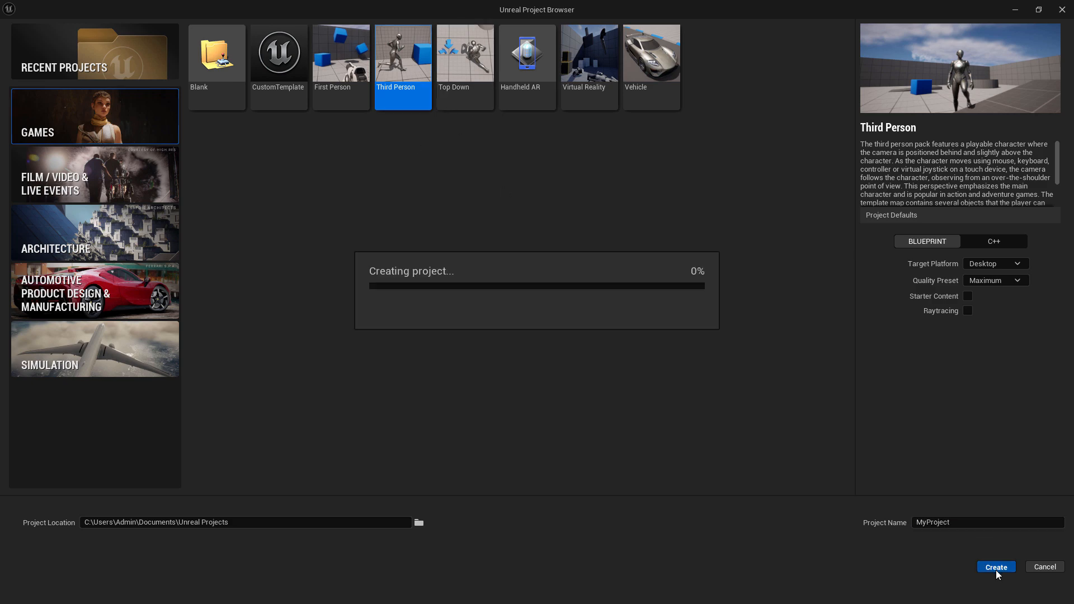
pyautogui.click(995, 567)
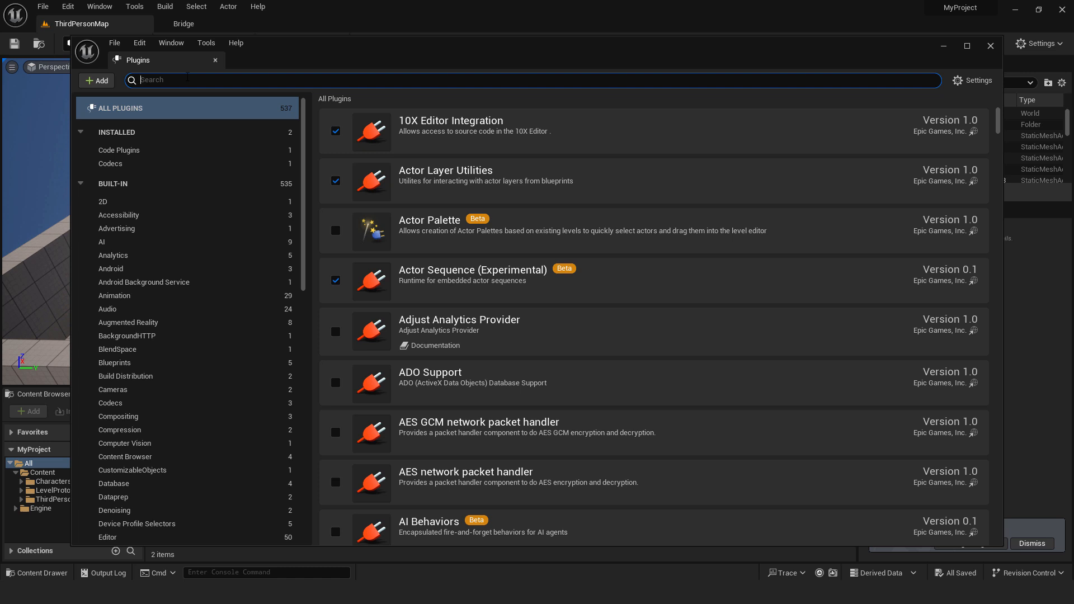
# Search plugins for 'landmass', enable Landmass, and accept the beta warning
pyautogui.write('landmass')
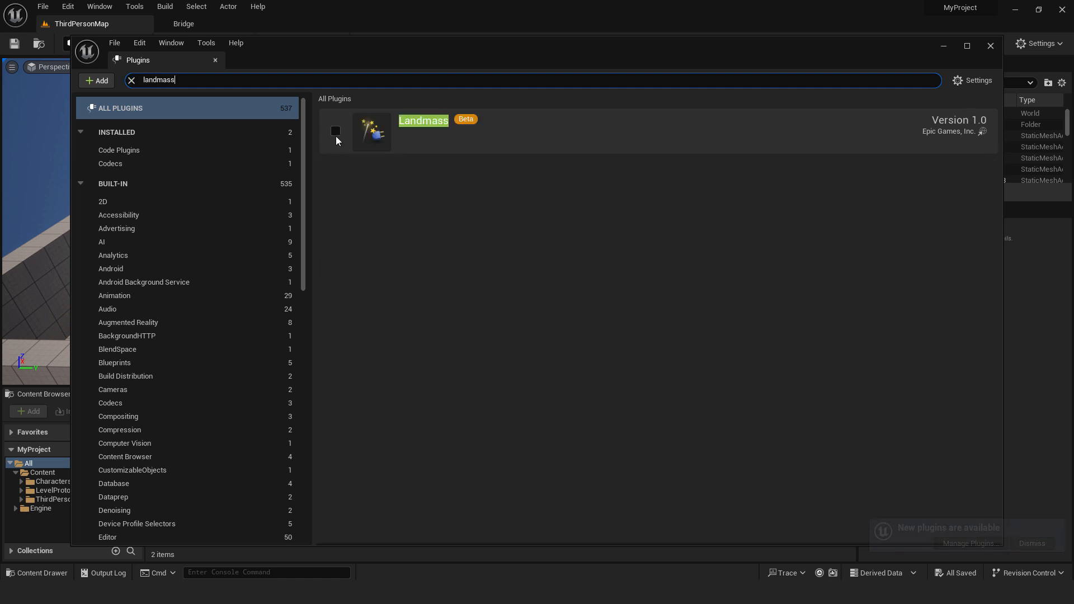
pyautogui.click(335, 131)
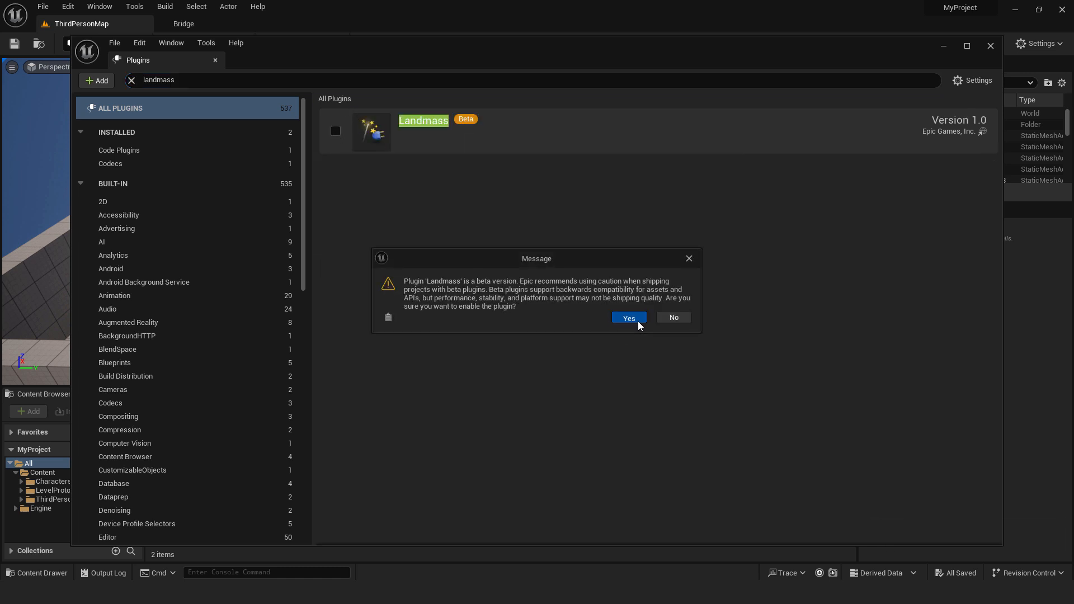
pyautogui.click(627, 317)
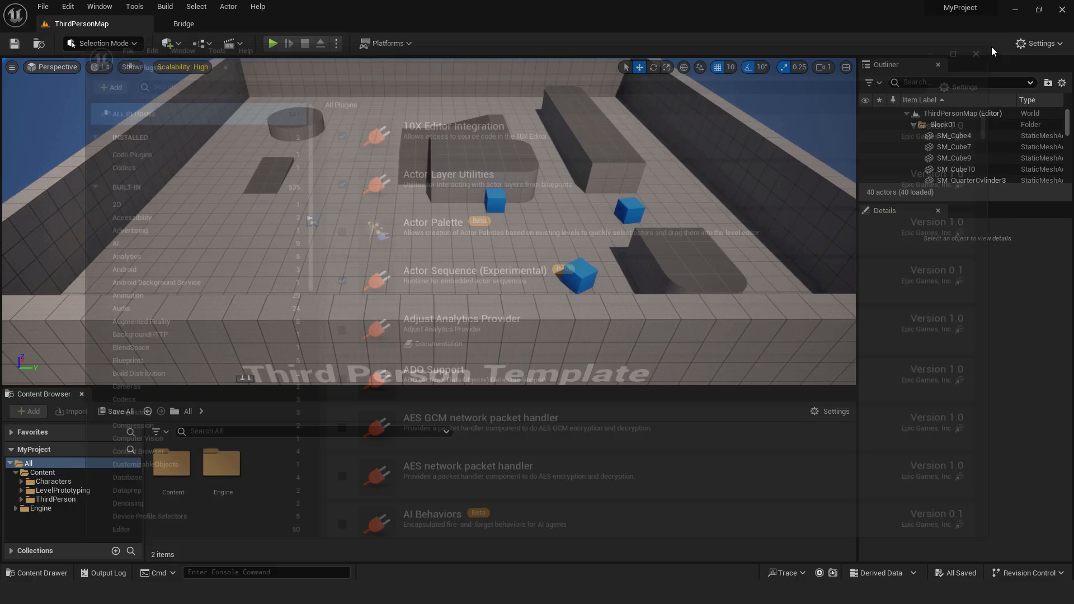
# Create a new Basic level through File > New Level
pyautogui.click(43, 6)
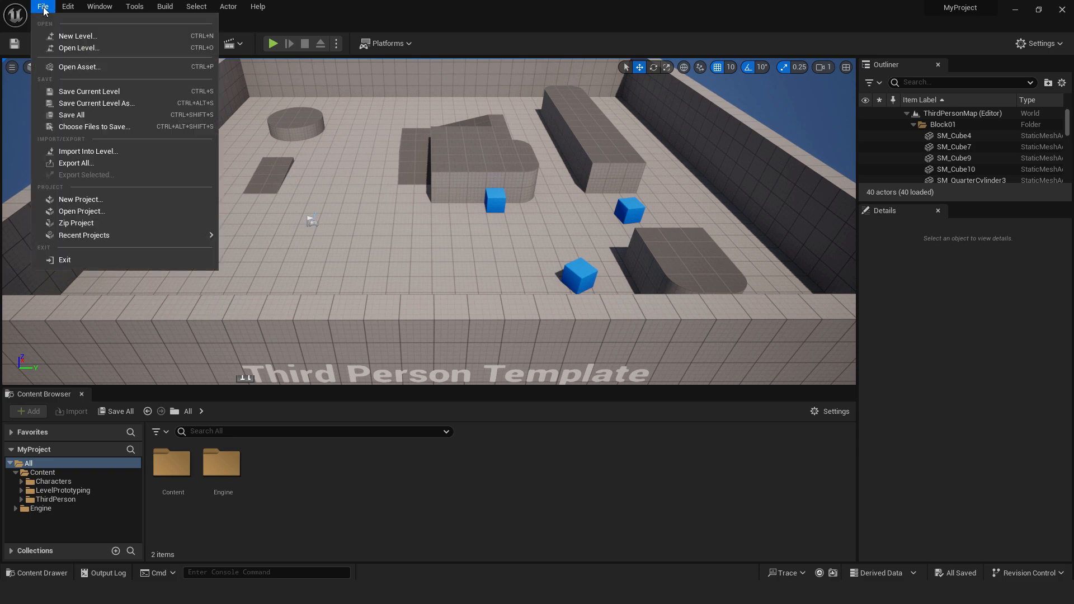
pyautogui.click(77, 36)
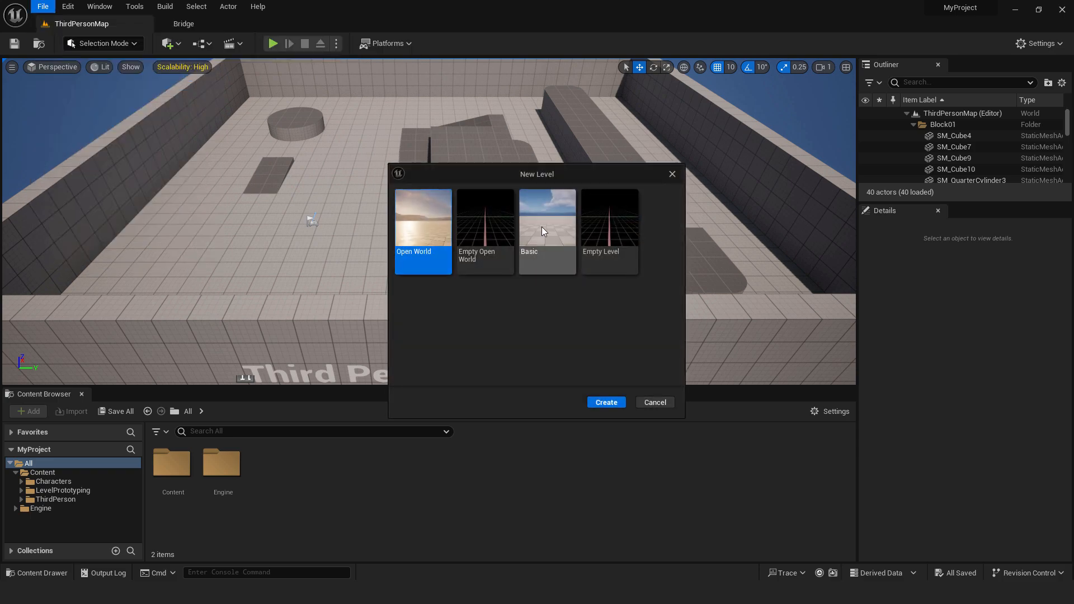
pyautogui.click(605, 402)
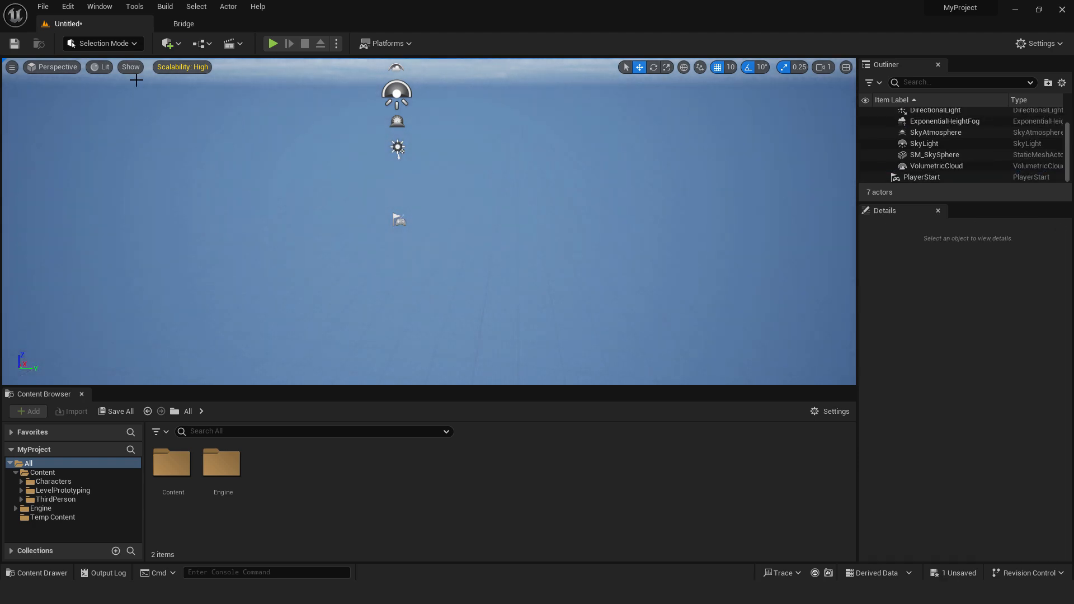
# Switch to Landscape mode and create a landscape with default settings
pyautogui.click(102, 43)
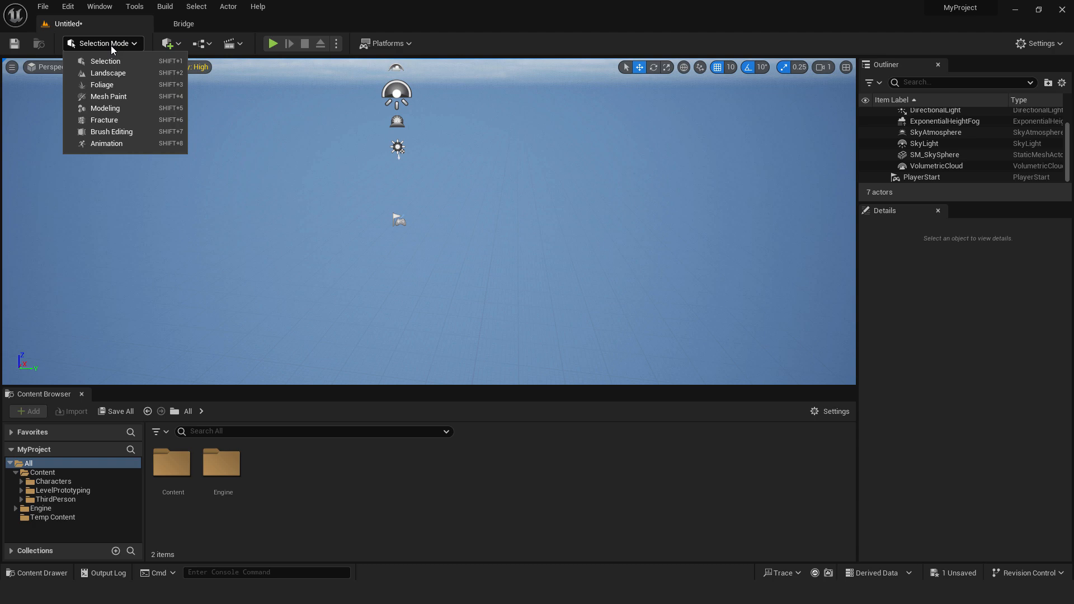
pyautogui.click(108, 72)
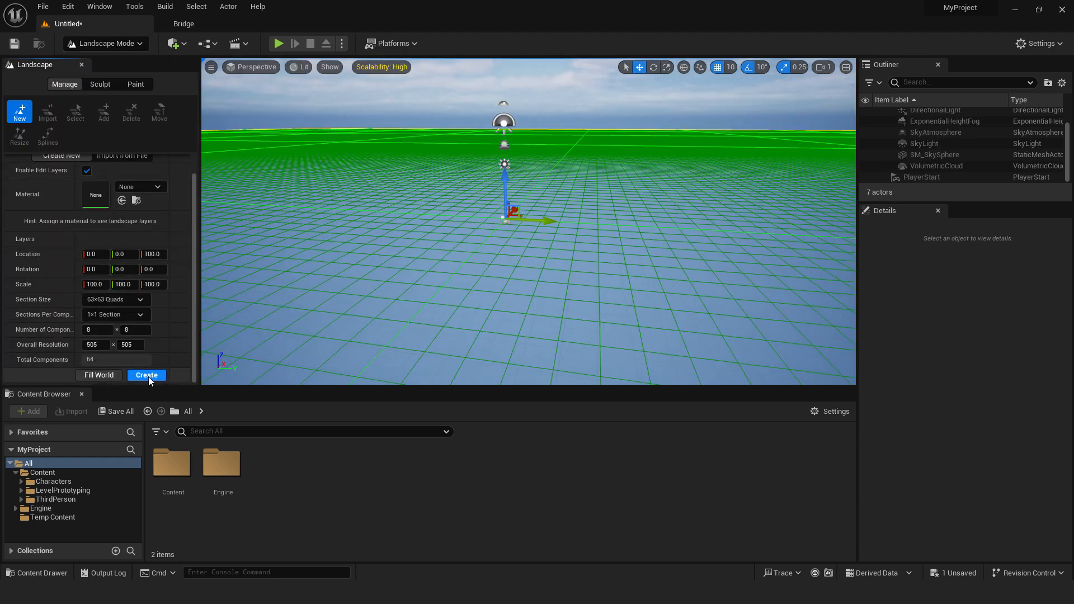
pyautogui.click(146, 375)
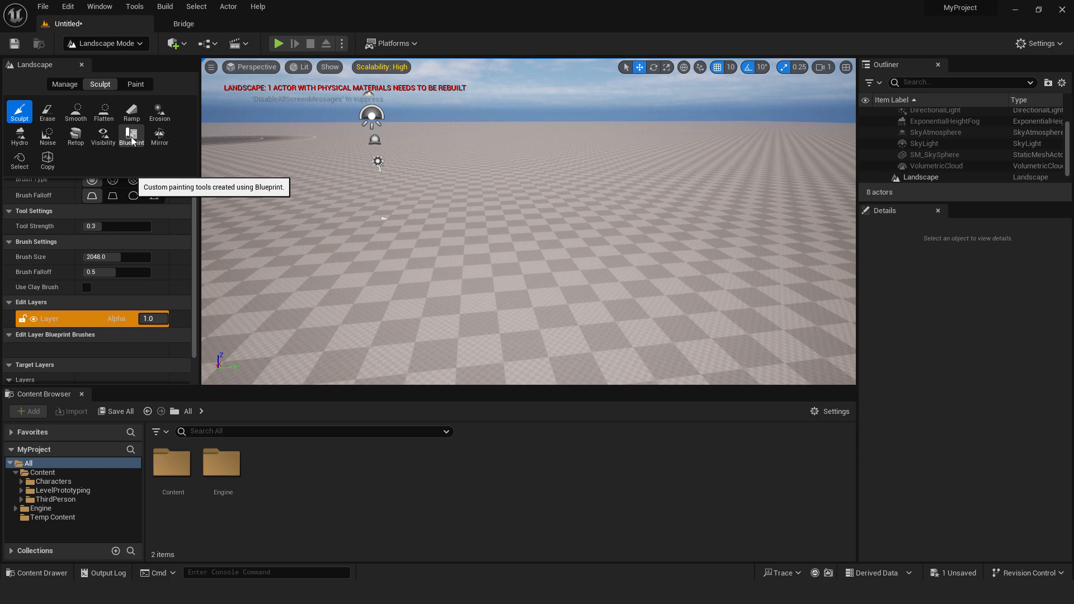
# Select the Blueprint sculpt tool with CustomBrush_Landmass as the brush
pyautogui.click(131, 135)
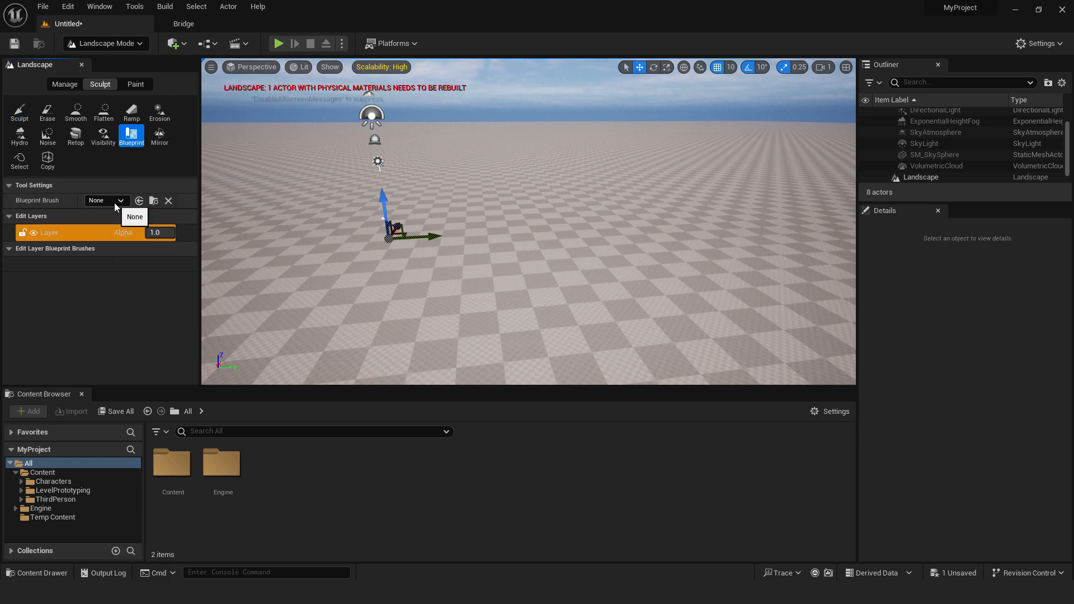
pyautogui.click(107, 200)
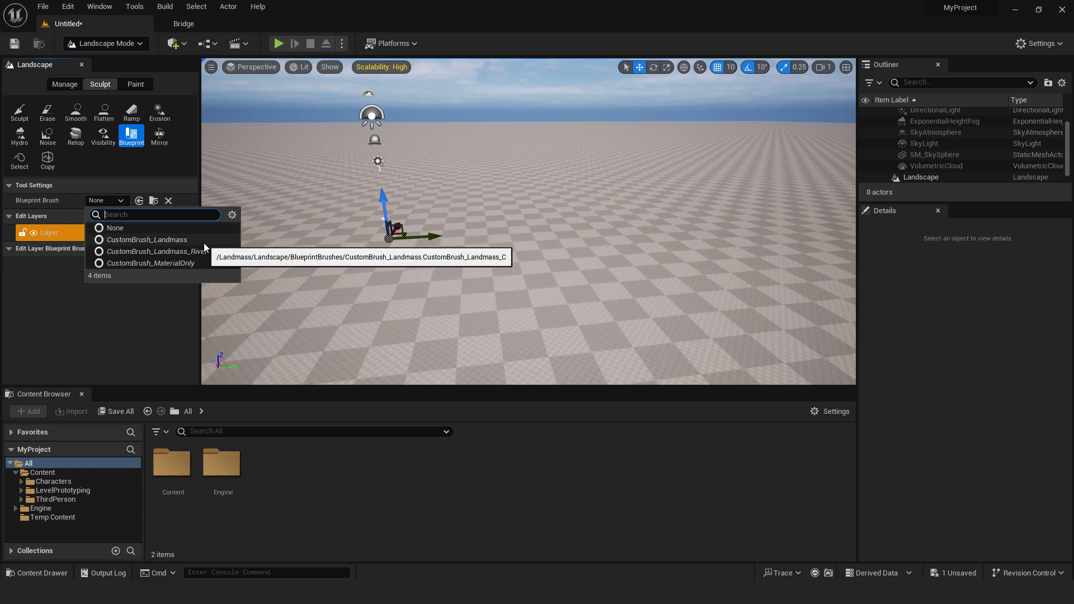
pyautogui.moveTo(149, 262)
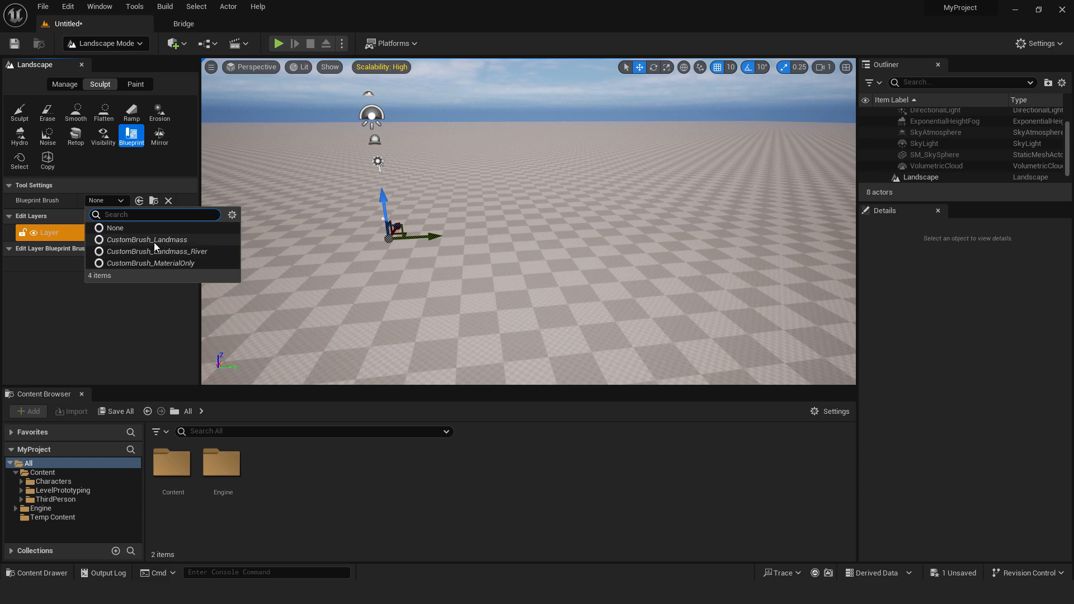
pyautogui.moveTo(145, 240)
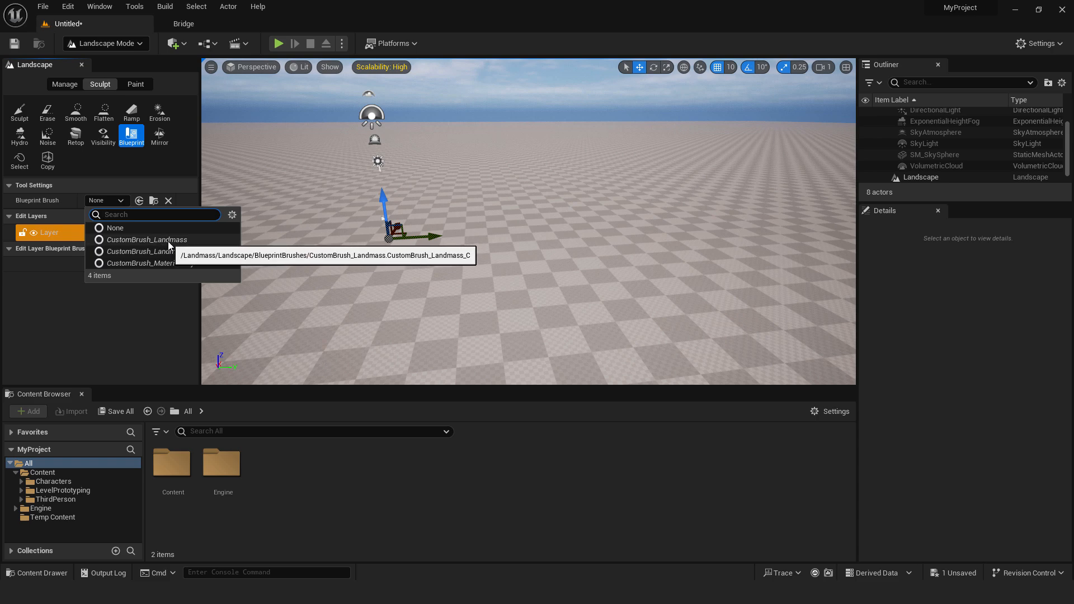
pyautogui.click(146, 240)
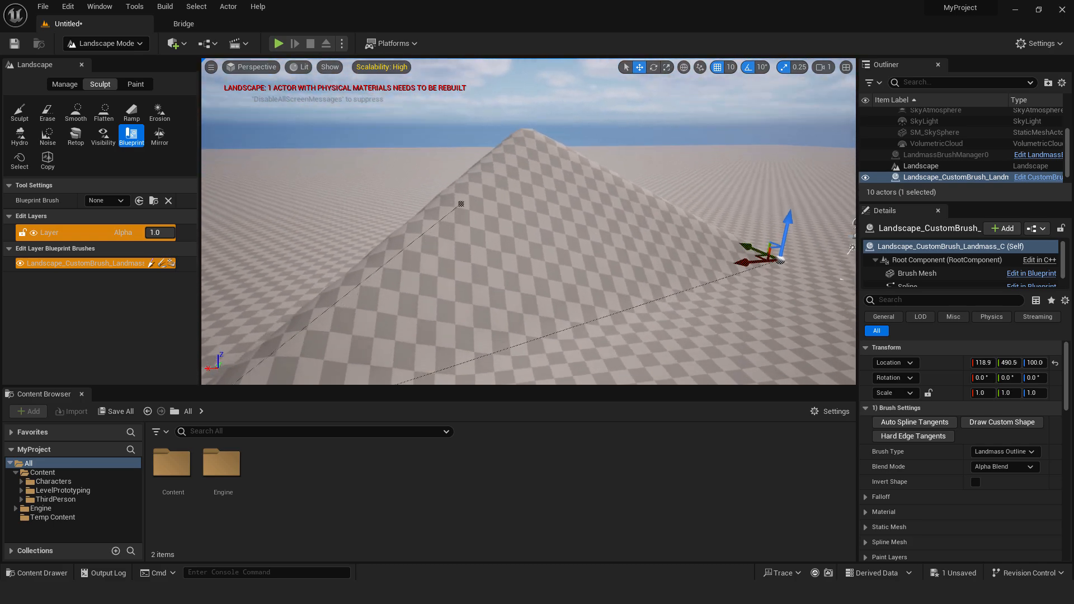
# Maximize the viewport with F11 to view the Landmass hill spline
pyautogui.press('F11')
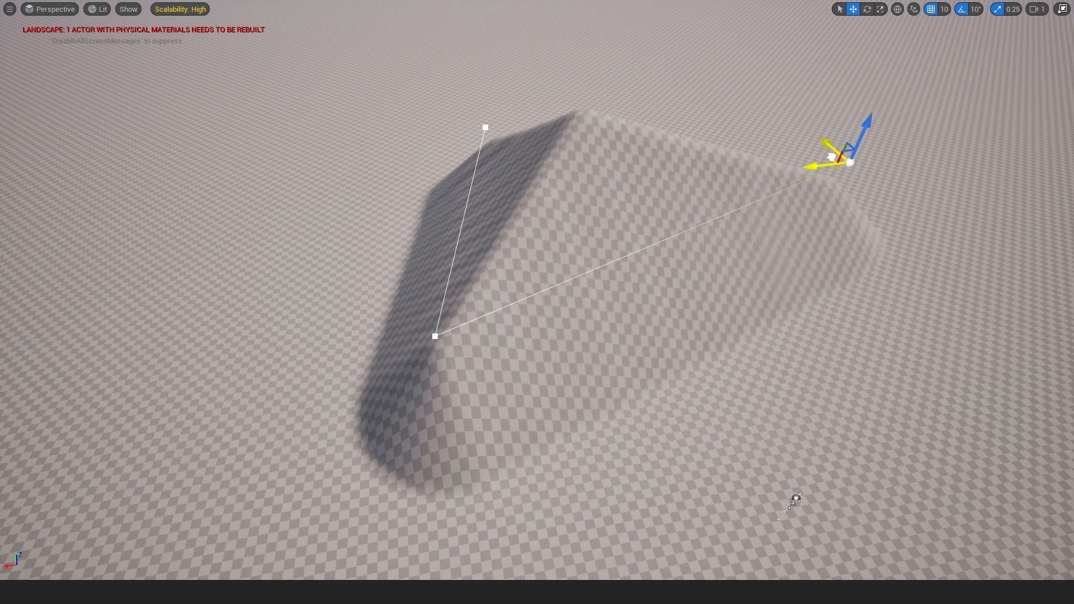
# Drag two spline points outward into a triangle and select a corner point
pyautogui.moveTo(836, 158); pyautogui.dragTo(435, 336)
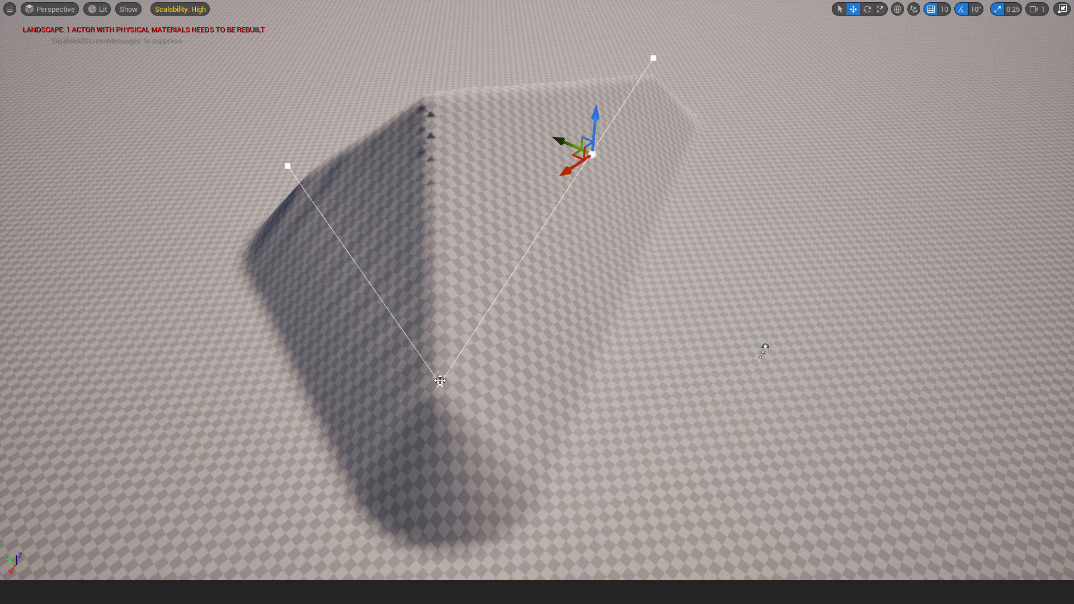
pyautogui.moveTo(591, 152); pyautogui.dragTo(245, 412)
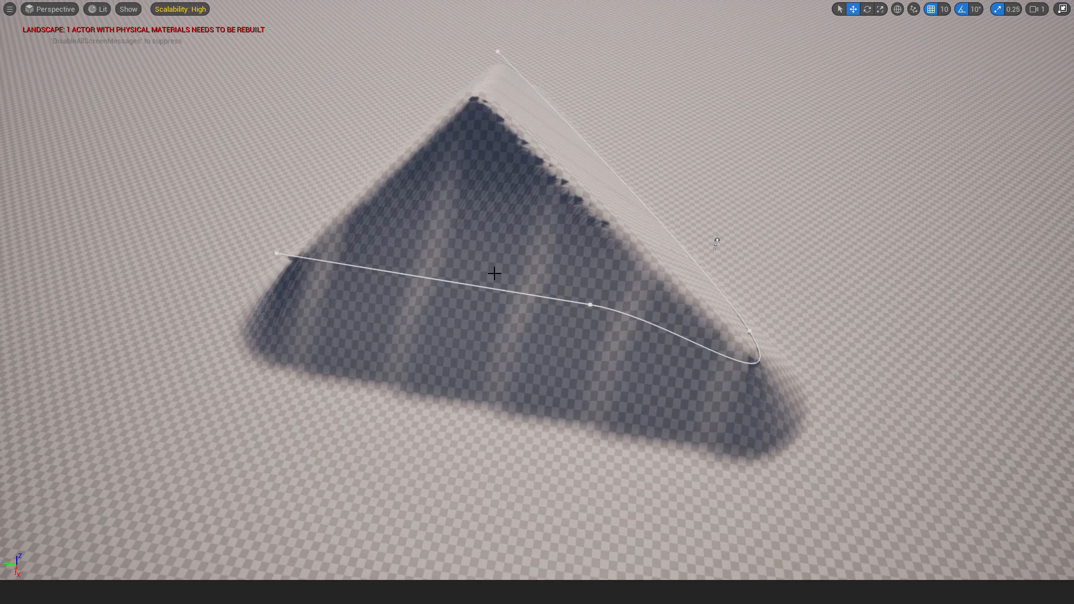
pyautogui.click(591, 304)
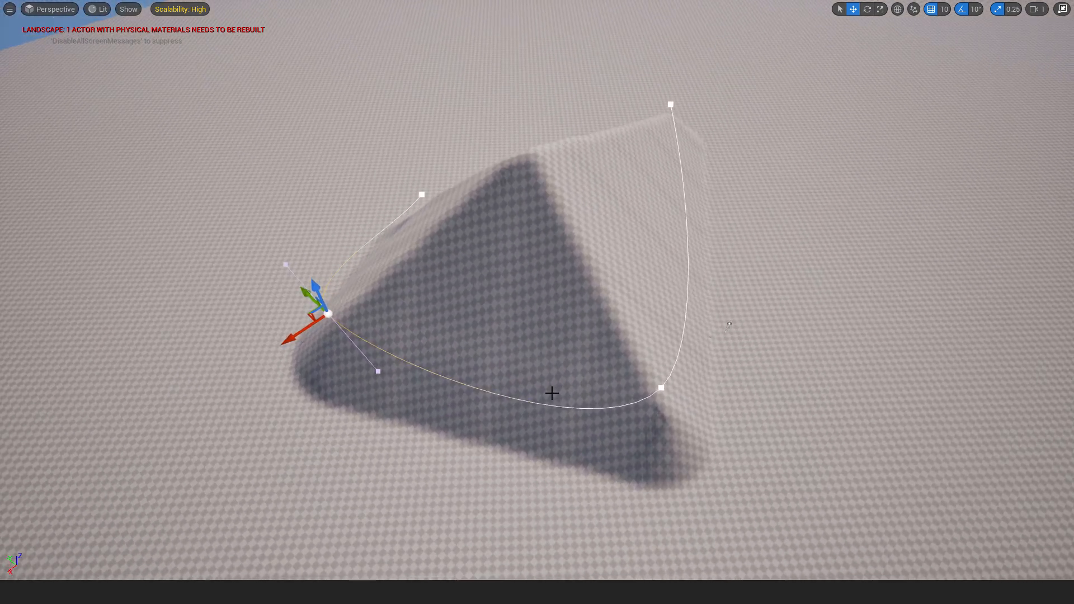
pyautogui.moveTo(544, 198)
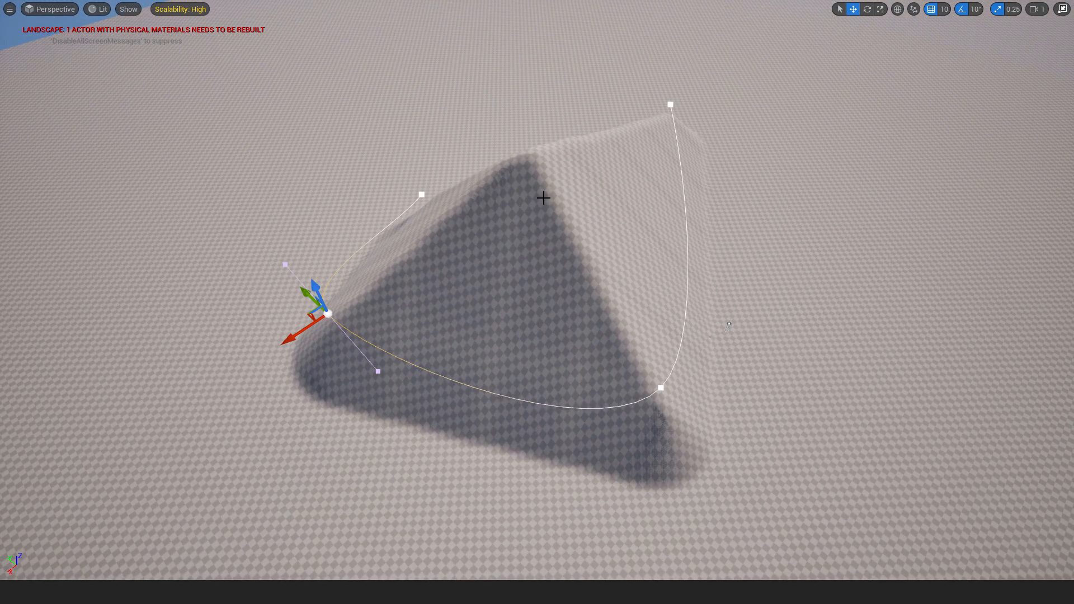
pyautogui.moveTo(567, 187)
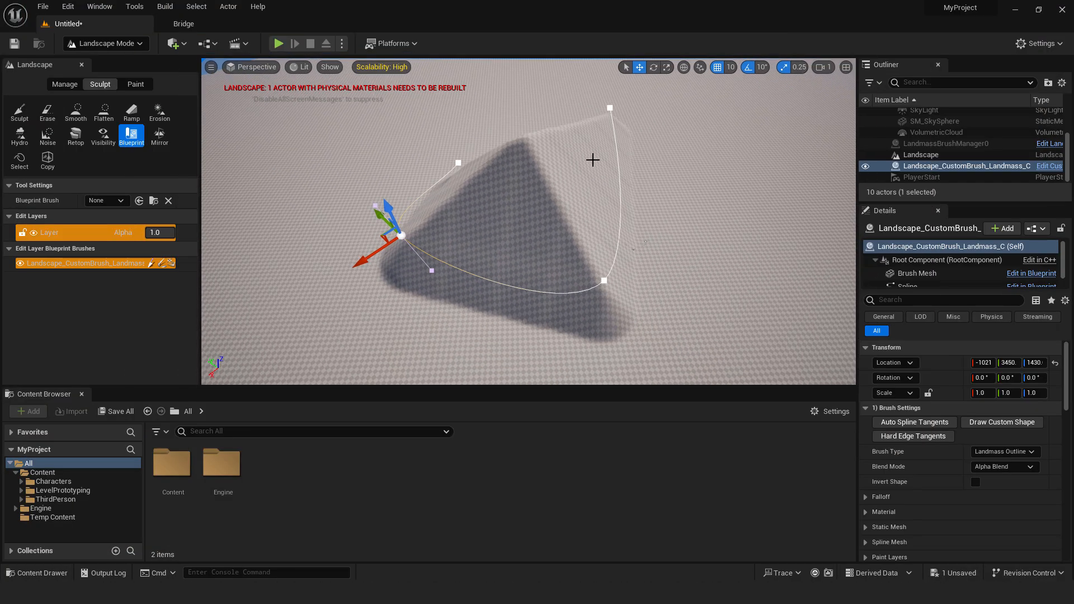
pyautogui.moveTo(966, 165)
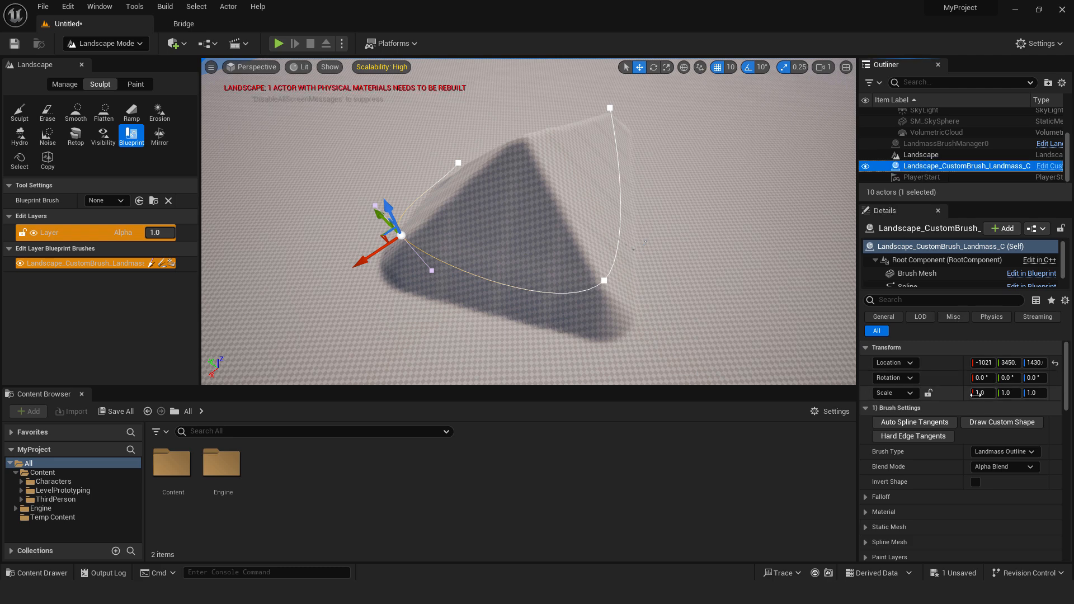
# Scroll the Landmass brush Details and expand the Falloff settings
pyautogui.scroll(-3)
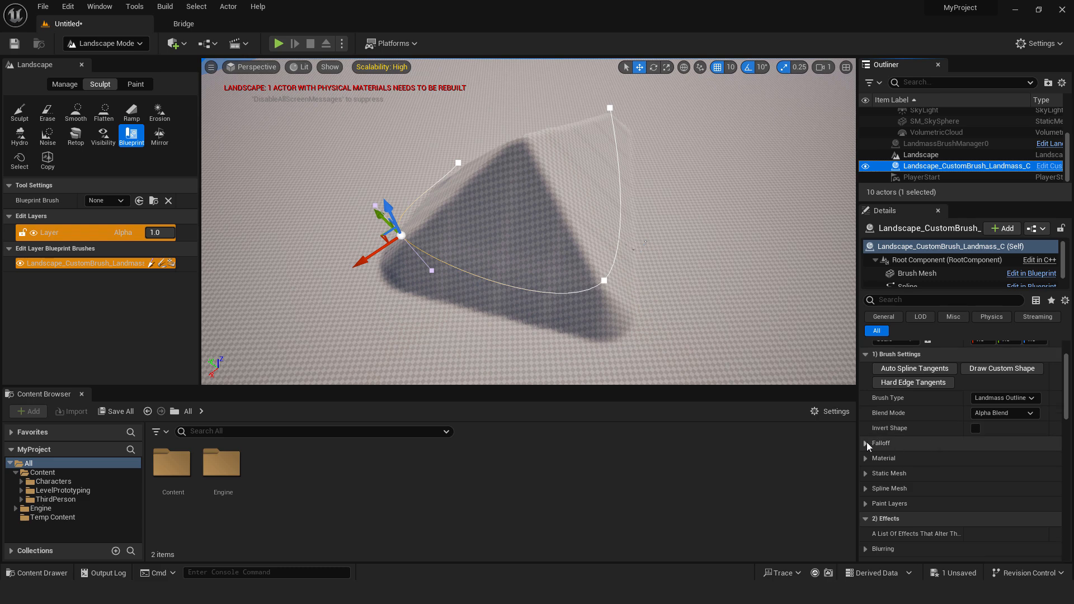
pyautogui.click(866, 443)
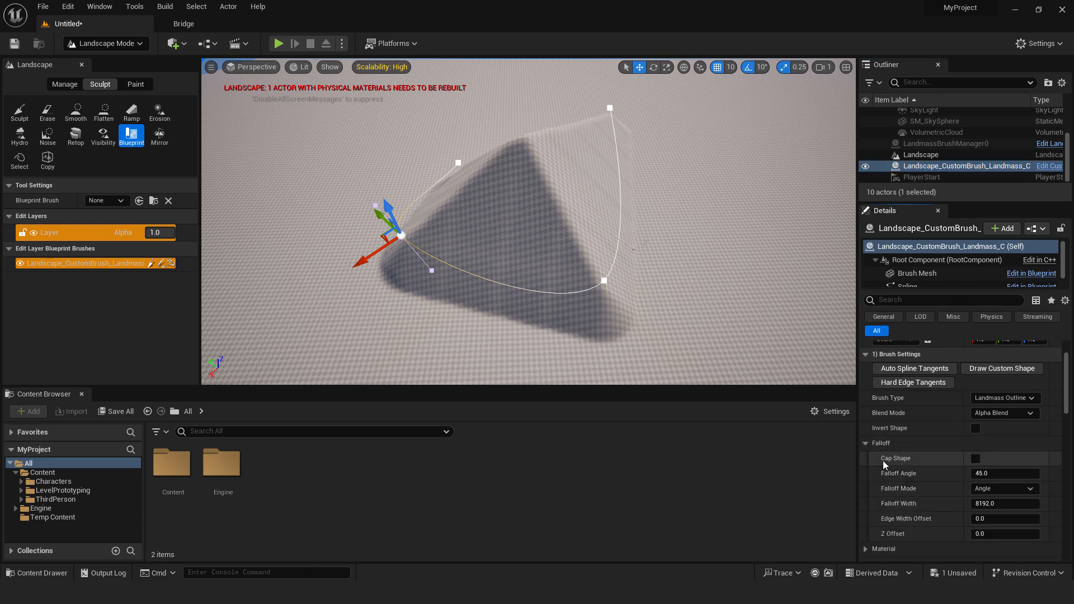
pyautogui.click(976, 458)
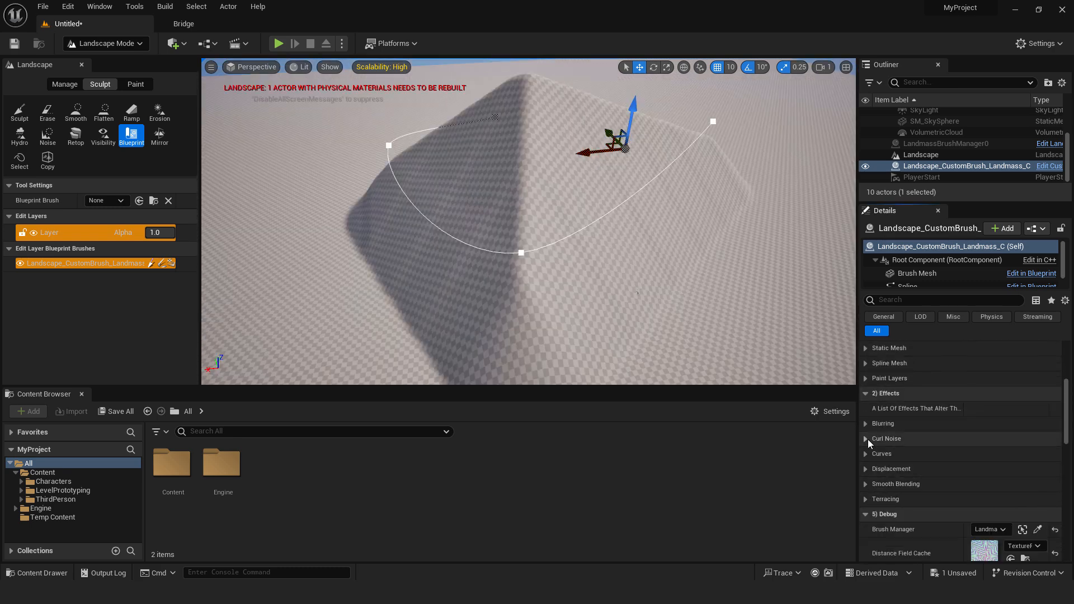
# Set Curl Noise Curl 1 Strength to 0.312, then select the Landscape actor
pyautogui.click(866, 439)
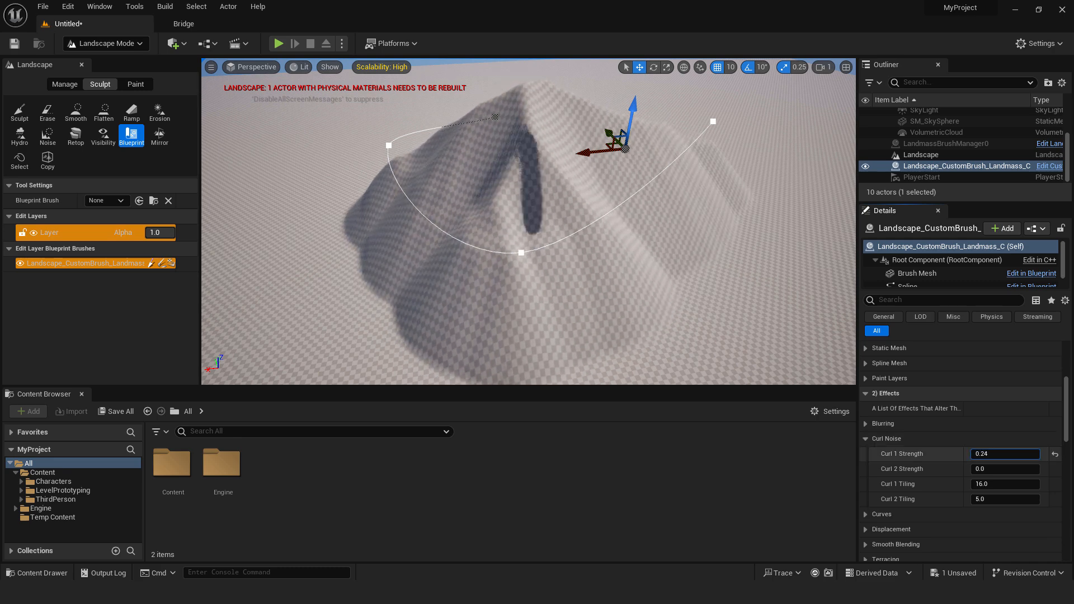
pyautogui.write('0.312')
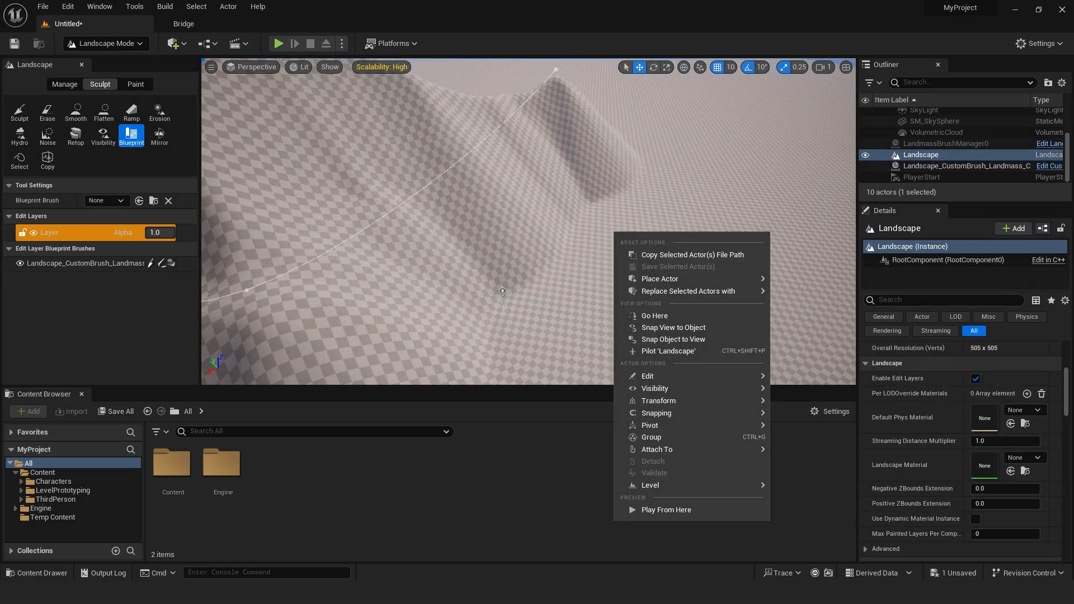
pyautogui.click(665, 509)
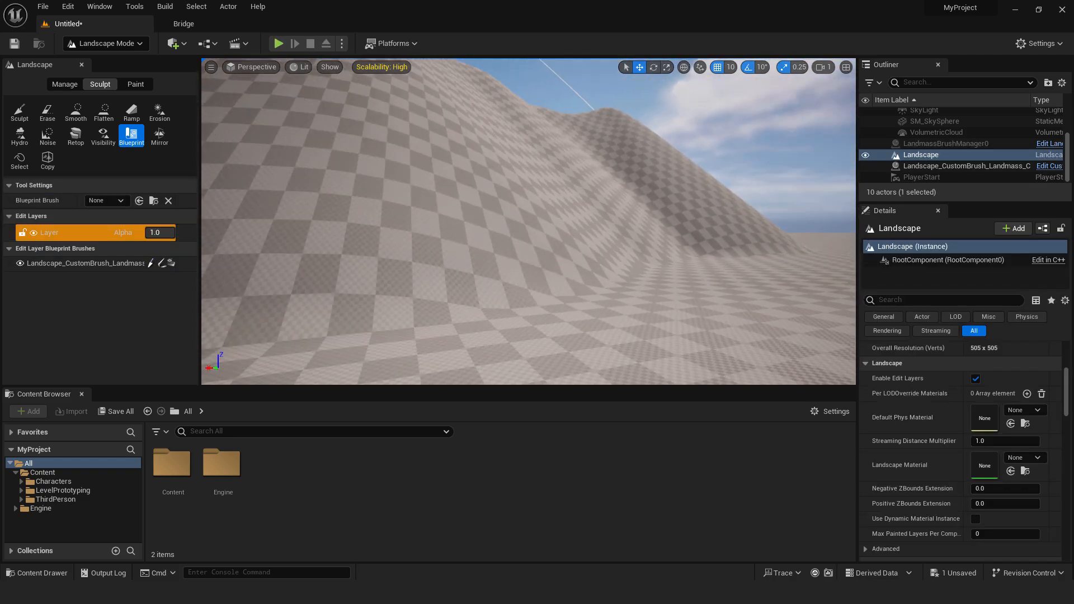
# Set the triangular hill brush's Smooth Blending Outer Smooth Threshold to 5.458752
pyautogui.click(964, 165)
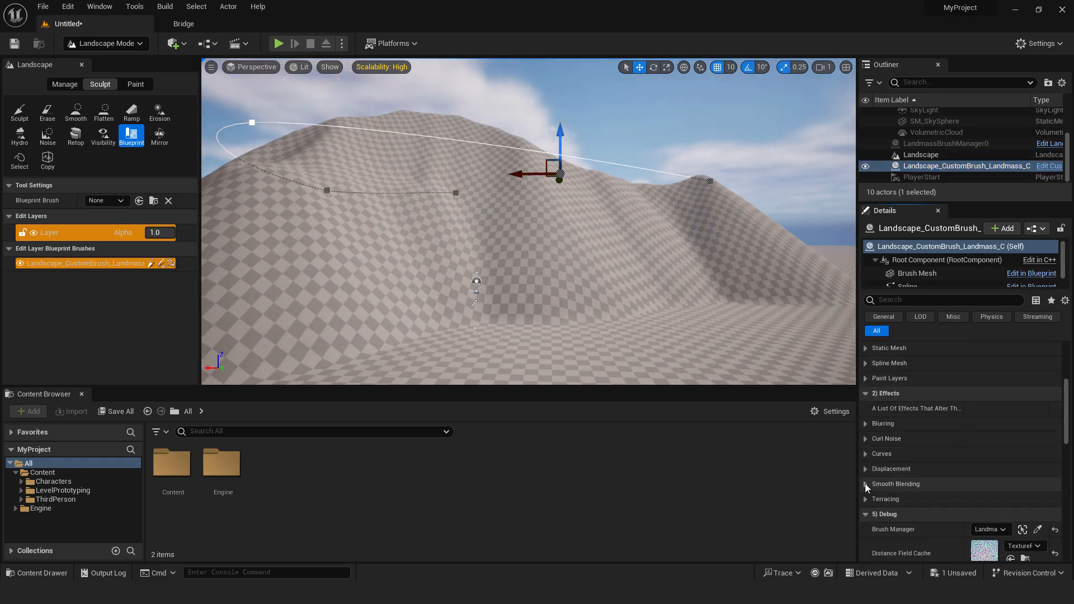
pyautogui.click(895, 483)
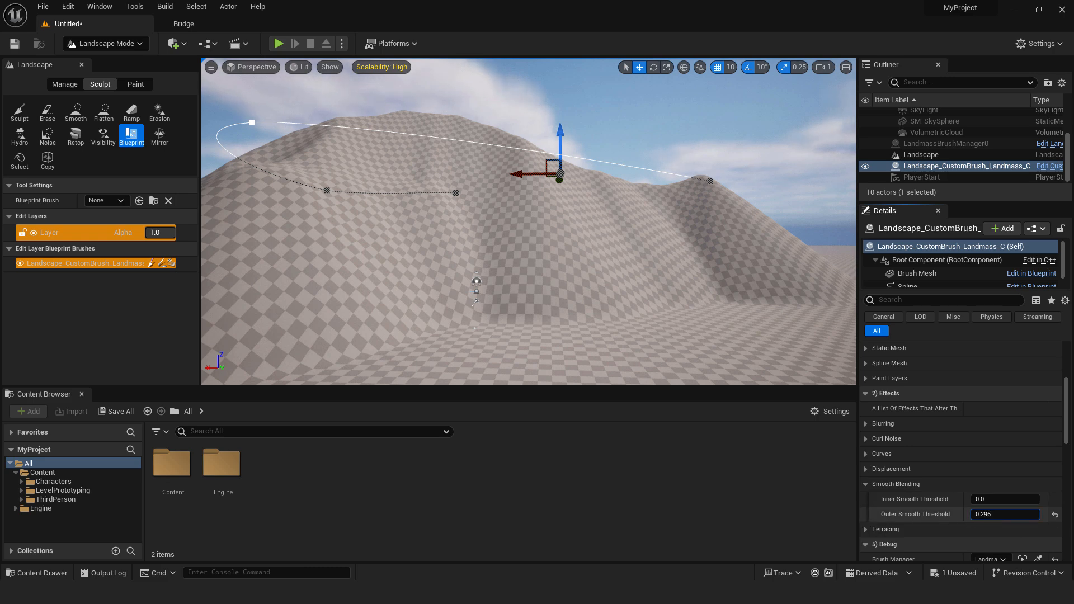
pyautogui.write('5.458752')
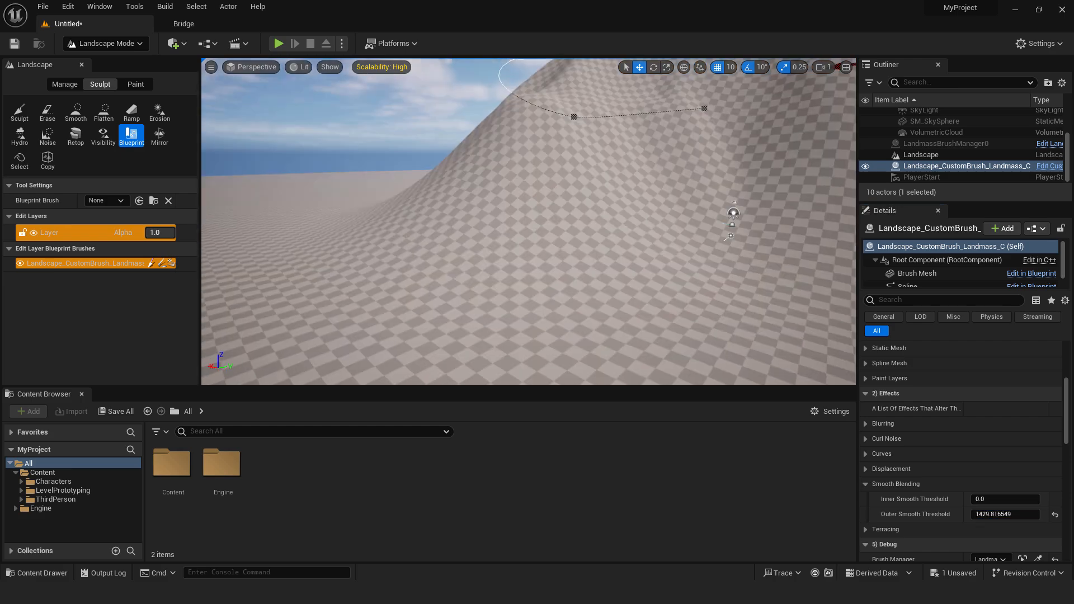
pyautogui.click(278, 43)
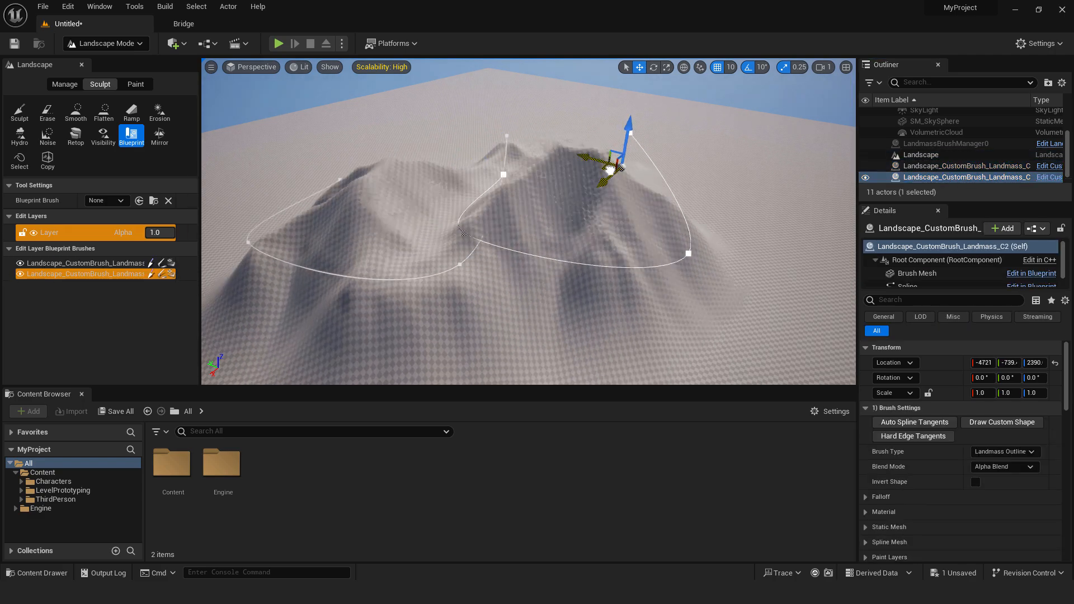
# Drag the second hill brush away from the first and check the separate ridge
pyautogui.moveTo(610, 168); pyautogui.dragTo(750, 141)
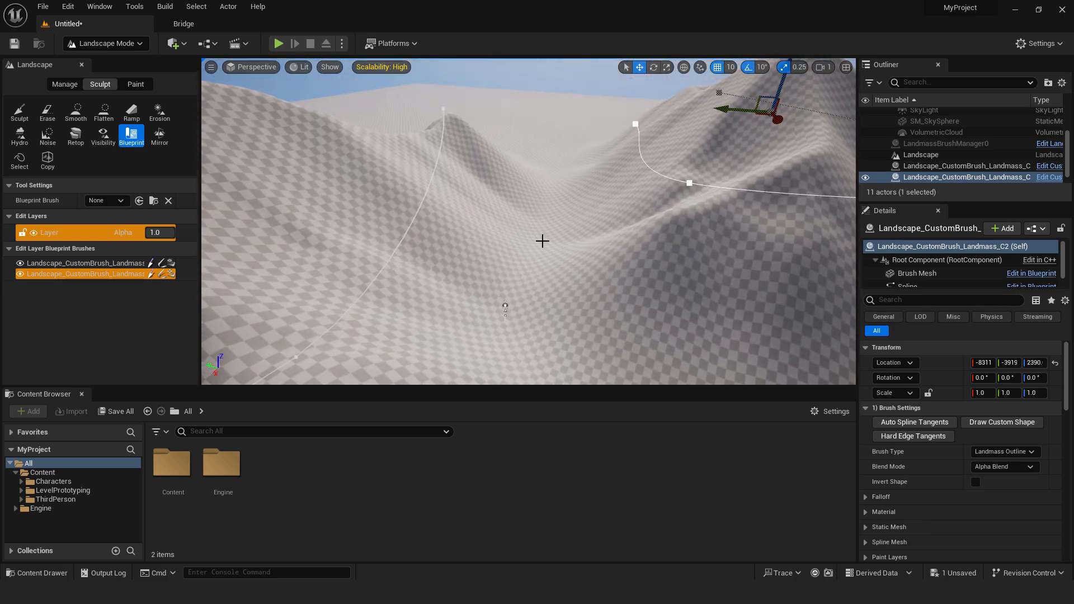
pyautogui.click(278, 43)
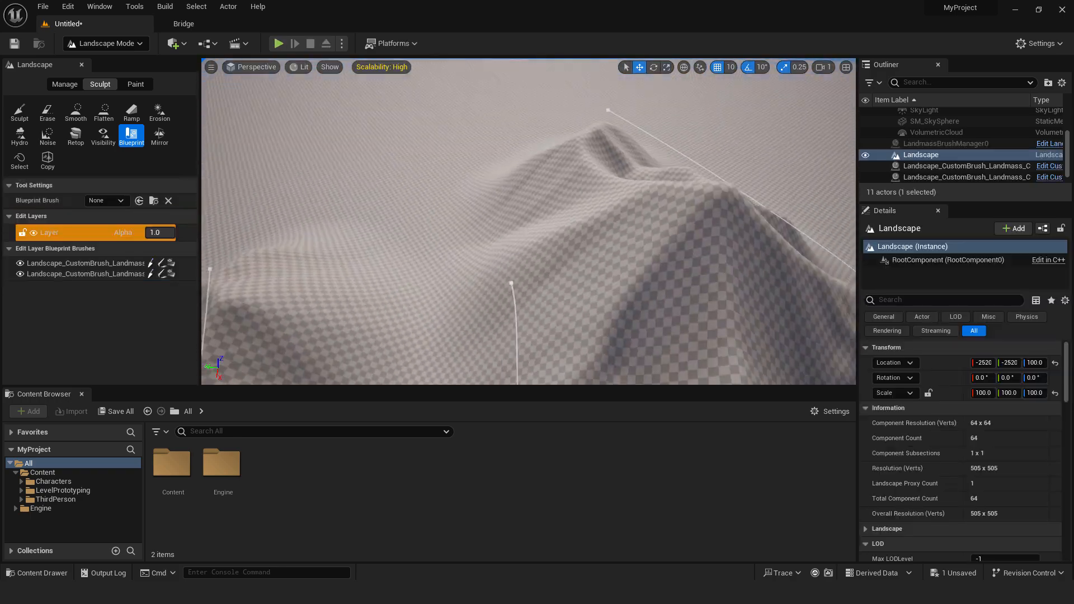
pyautogui.click(966, 177)
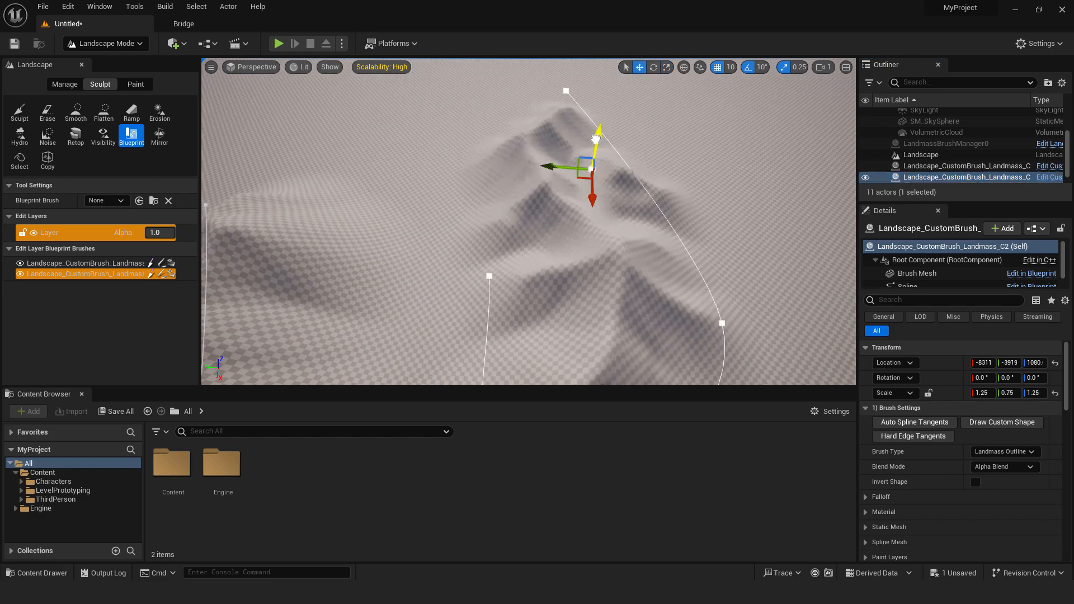
pyautogui.click(920, 155)
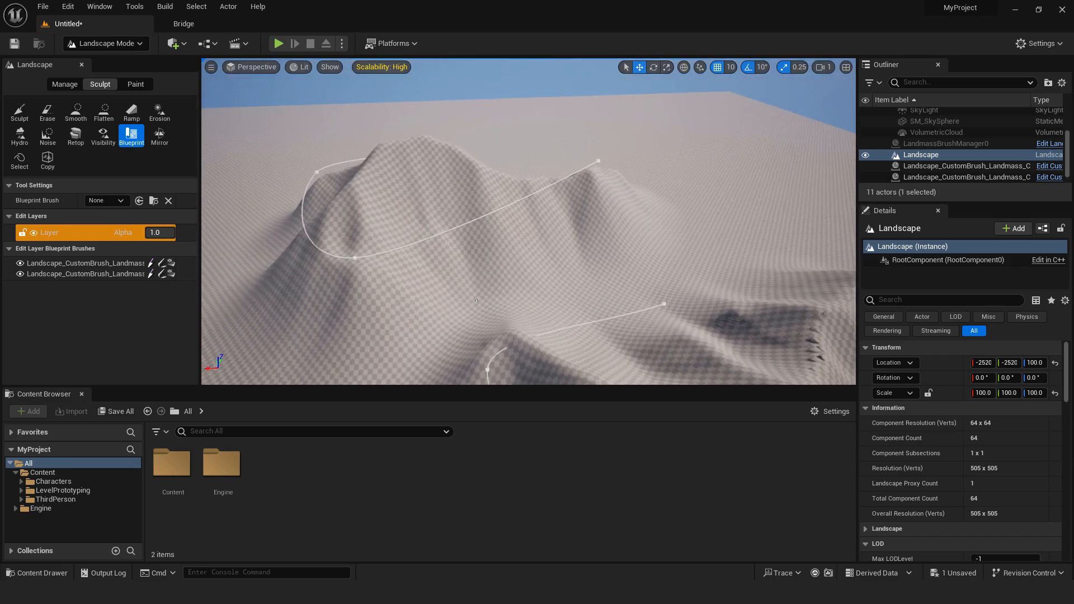
pyautogui.click(967, 165)
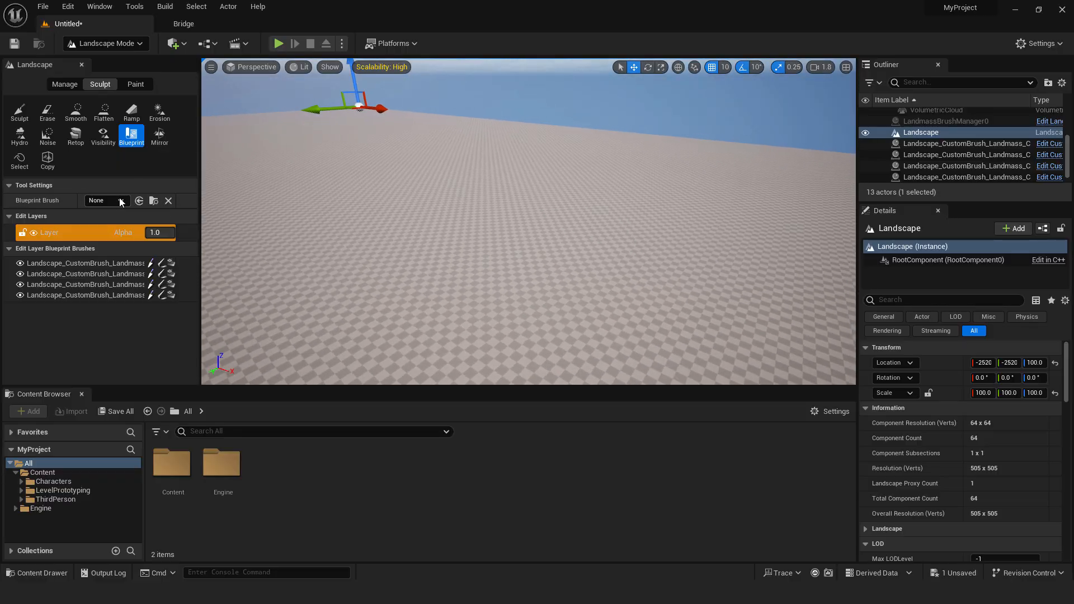
# Pick the Landmass blueprint brush to place for the depression
pyautogui.click(107, 200)
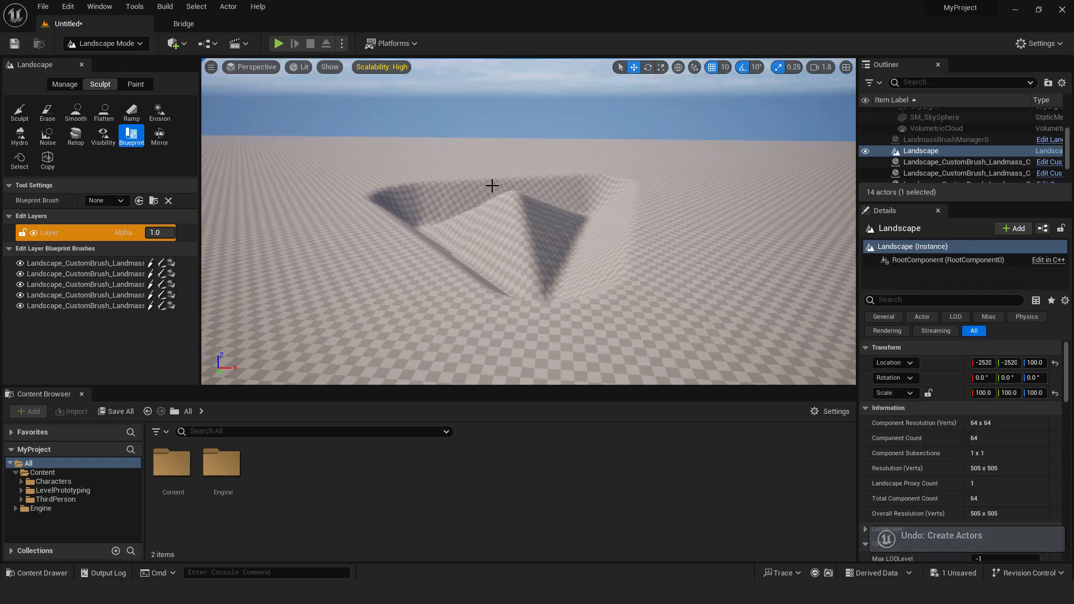
# Add a Plane shape from Quick Add into the level
pyautogui.click(171, 43)
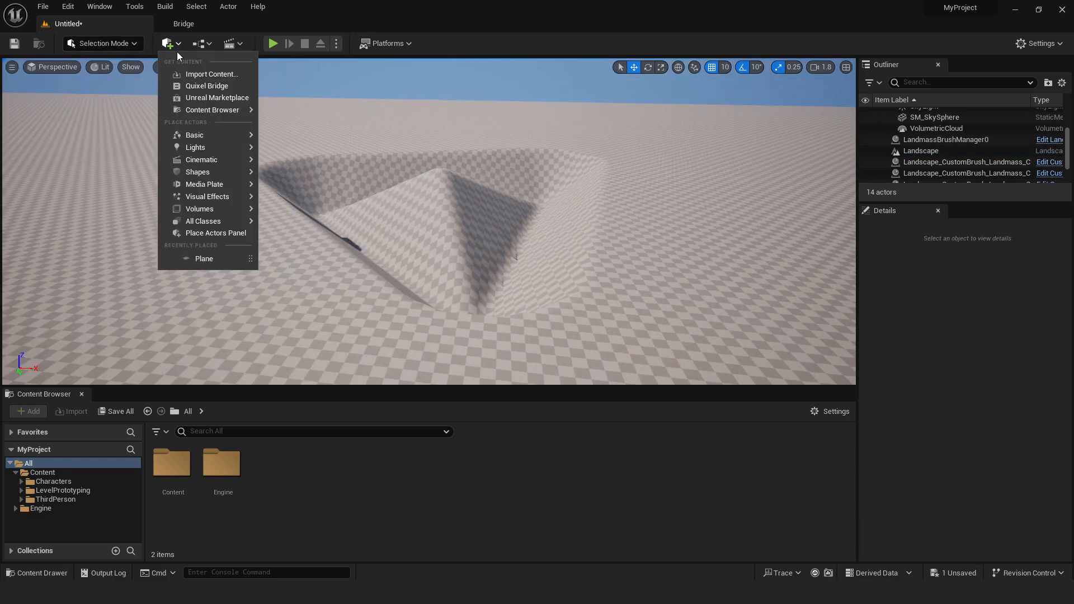
pyautogui.moveTo(198, 172)
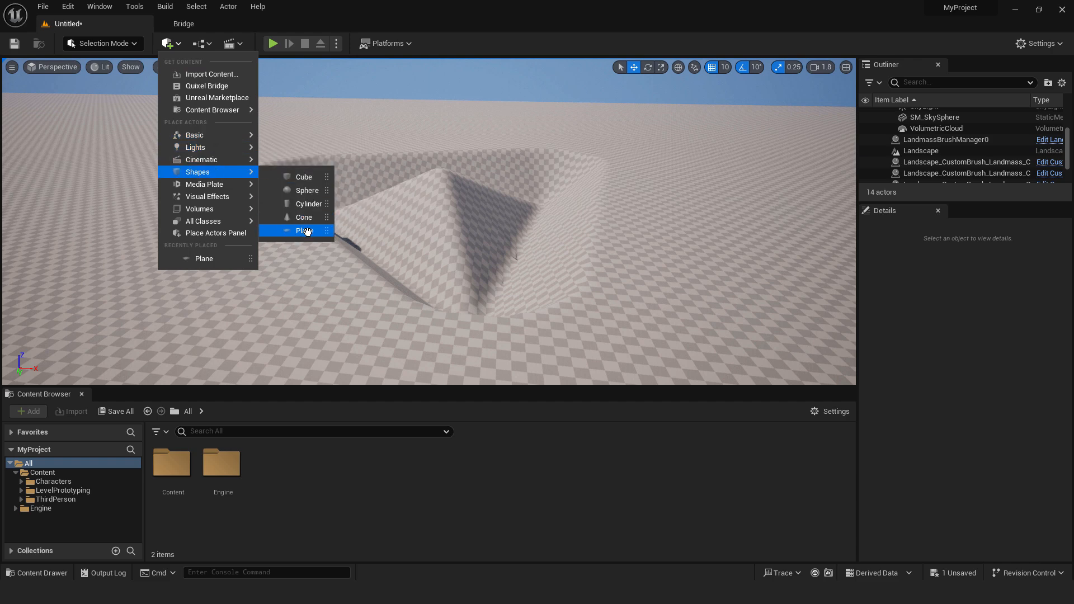
pyautogui.click(304, 230)
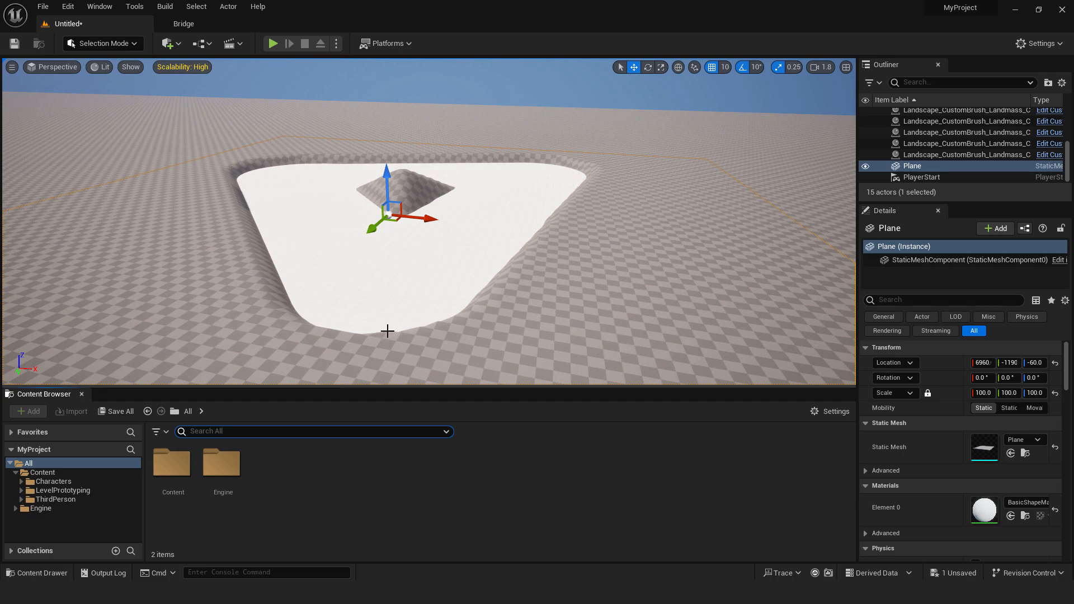
# Search the Content Browser for 'wa' and apply the water material to the plane
pyautogui.write('water')
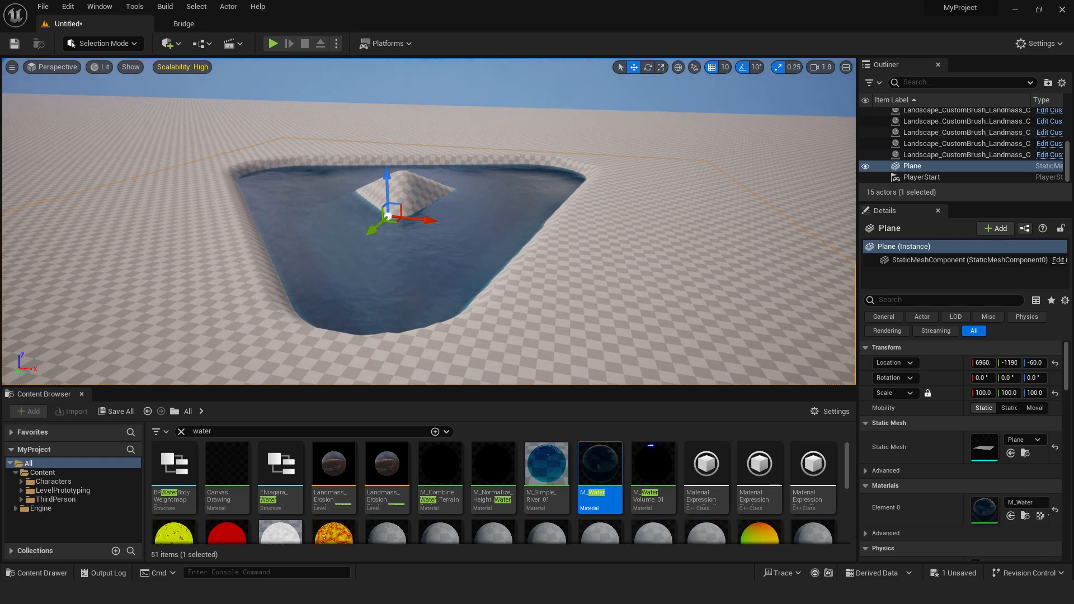
pyautogui.click(272, 44)
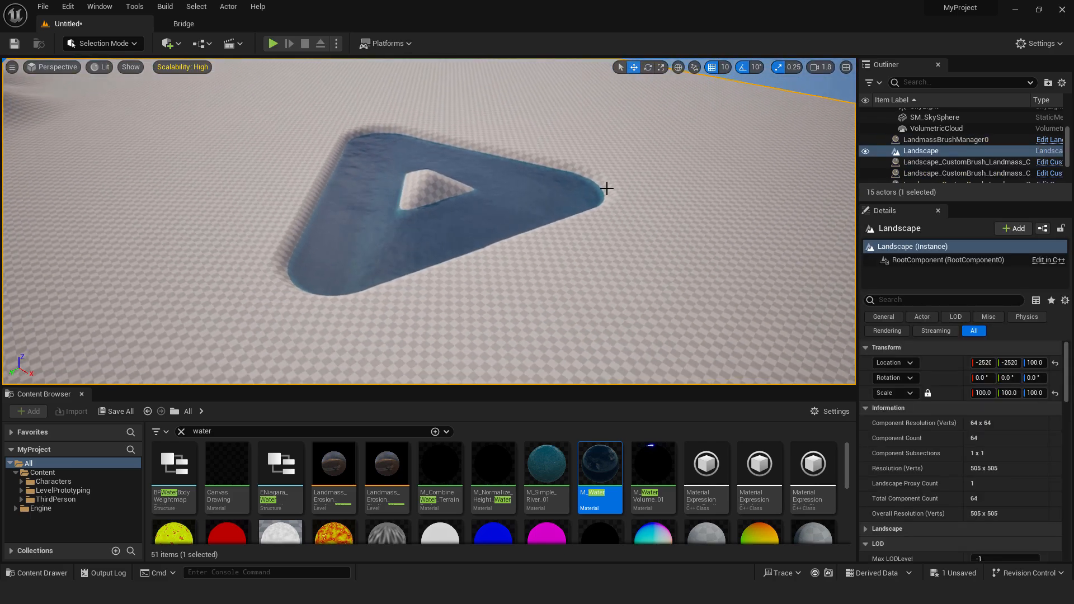
# Launch Play In Editor to walk the character among the hills and pond
pyautogui.click(97, 43)
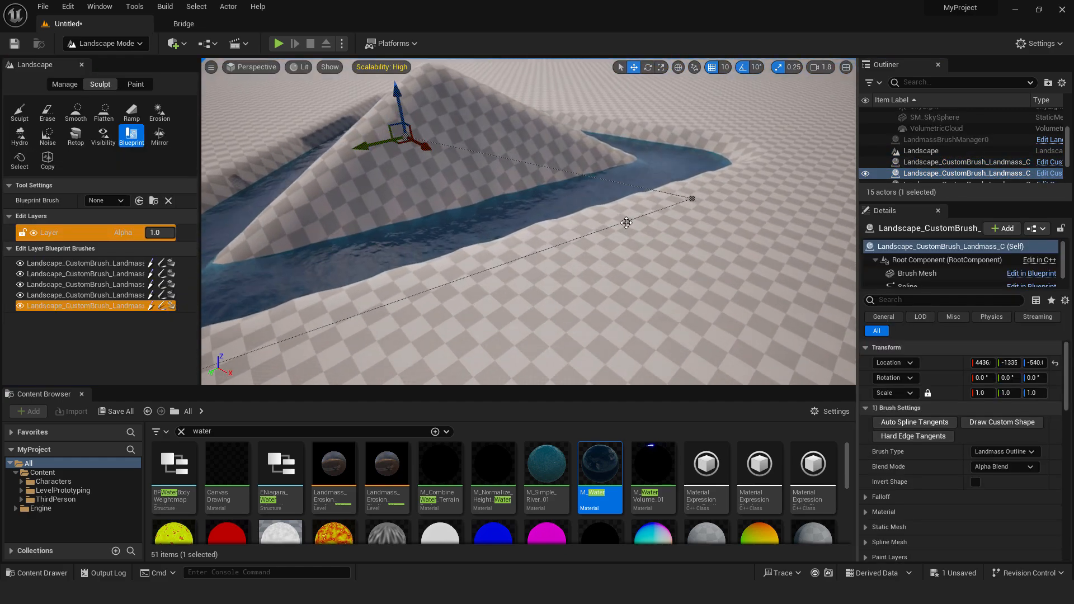
pyautogui.click(278, 43)
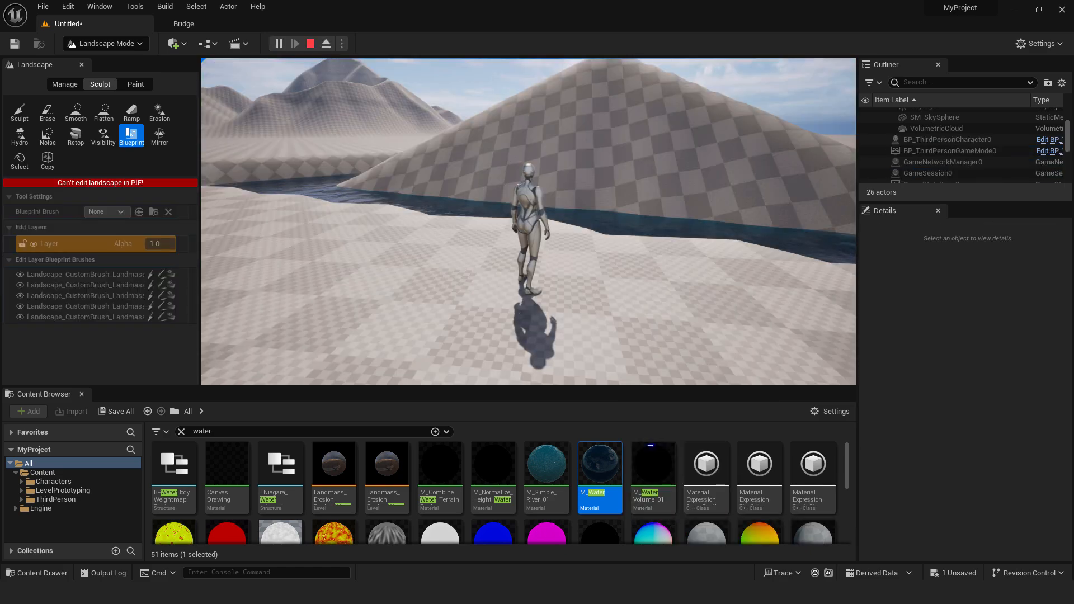
pyautogui.click(295, 43)
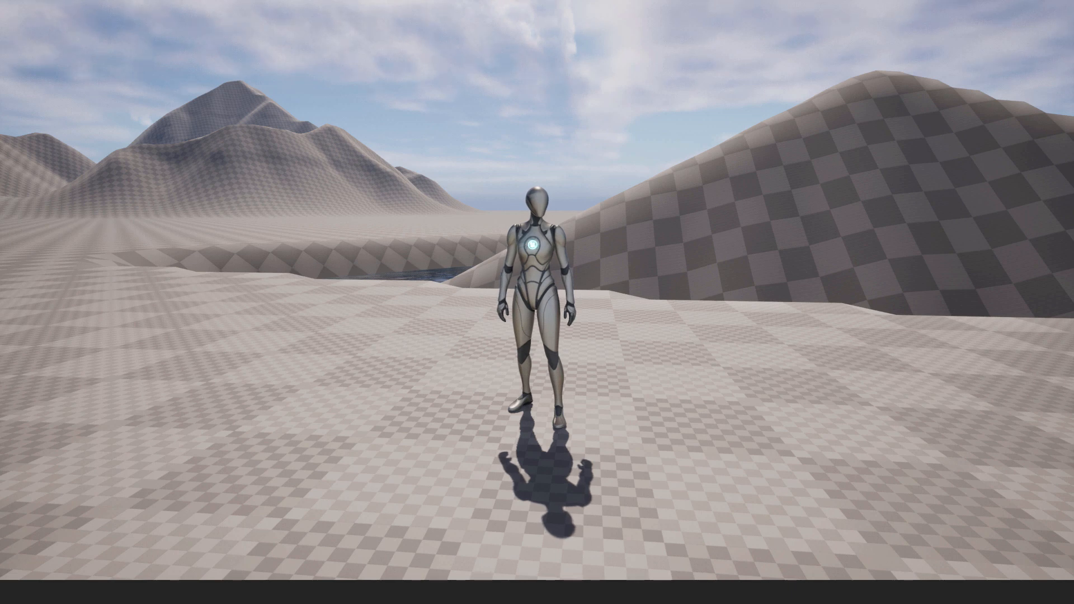